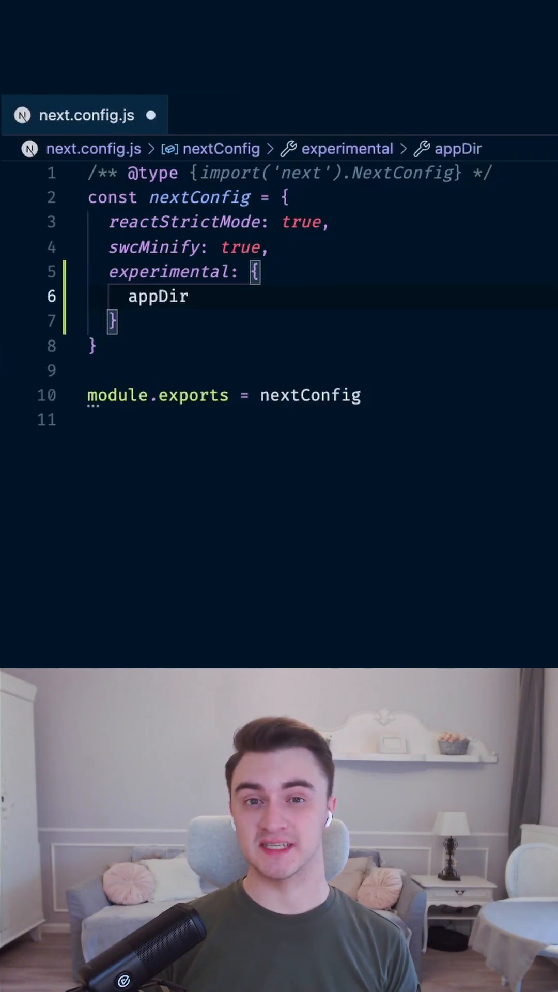
Set experimental appDir: true in next.config.js and move pages/index.tsx to the trash
{"action": "type", "text": ": true,"}
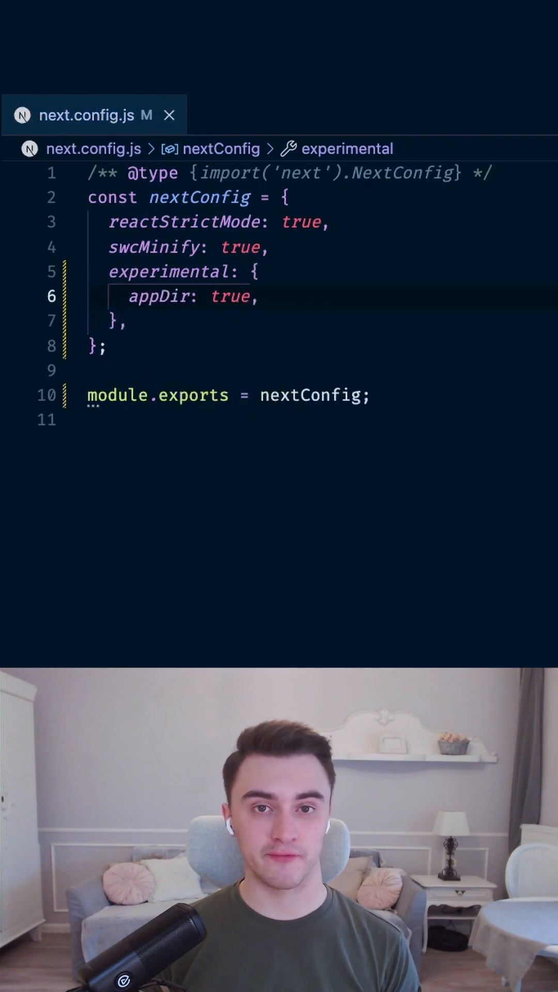
{"action": "right_click", "coordinate": [226, 188]}
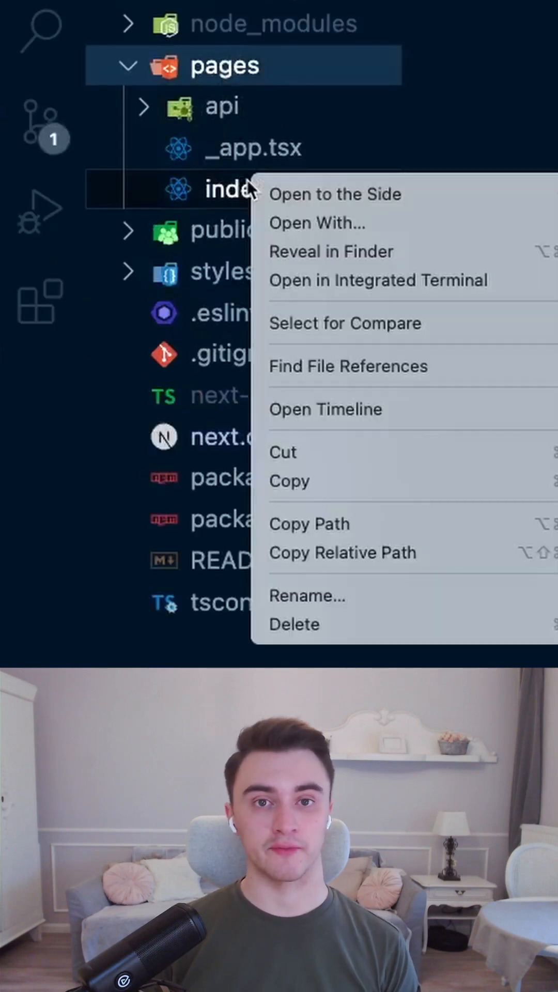
{"action": "left_click", "coordinate": [294, 625]}
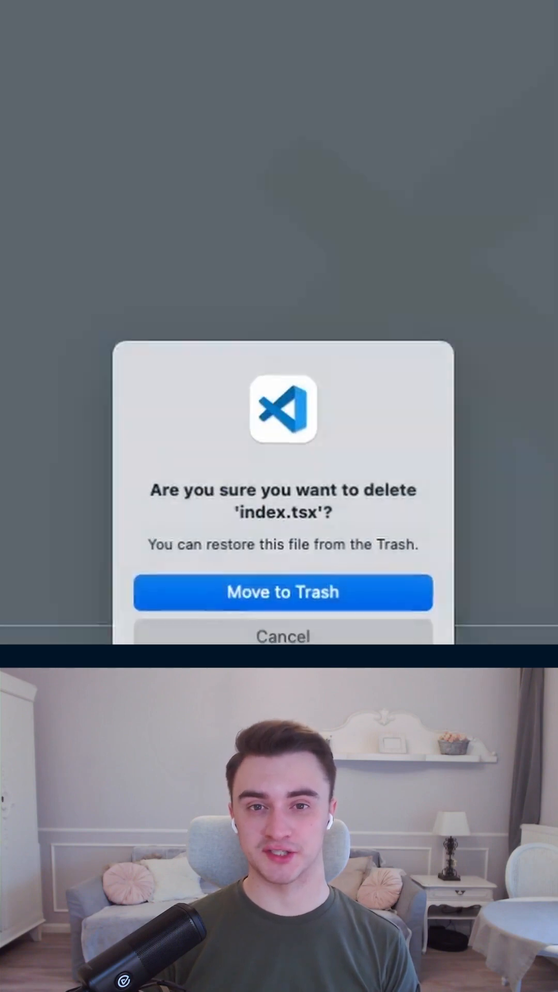
{"action": "left_click", "coordinate": [283, 592]}
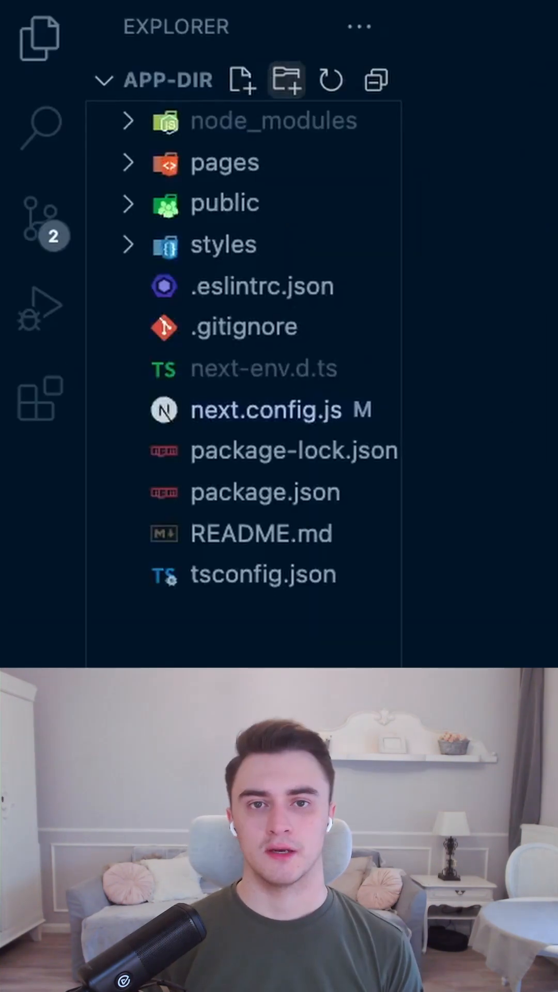
Create app/page.tsx with a default Page component returning 'Hey! I am a home page!'
{"action": "right_click", "coordinate": [211, 120]}
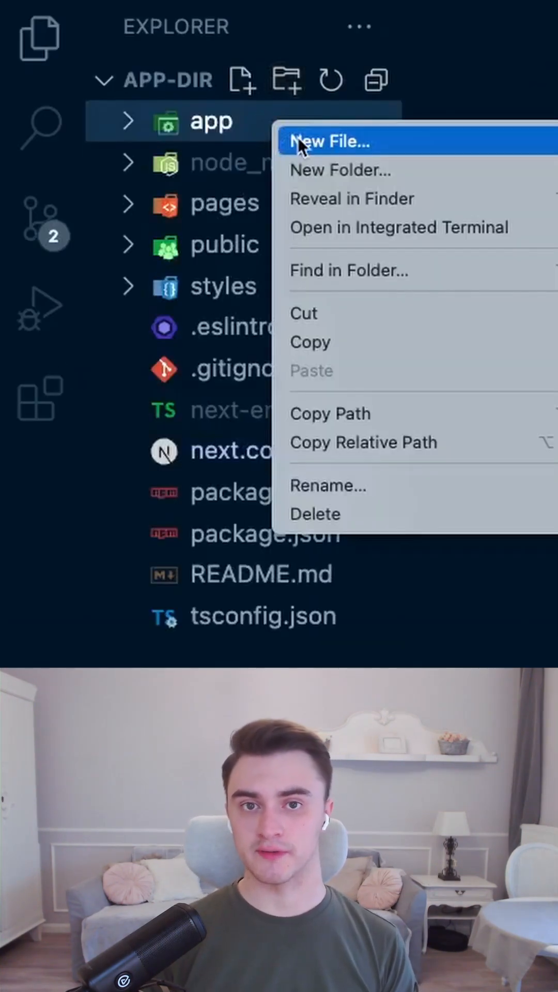
{"action": "left_click", "coordinate": [331, 142]}
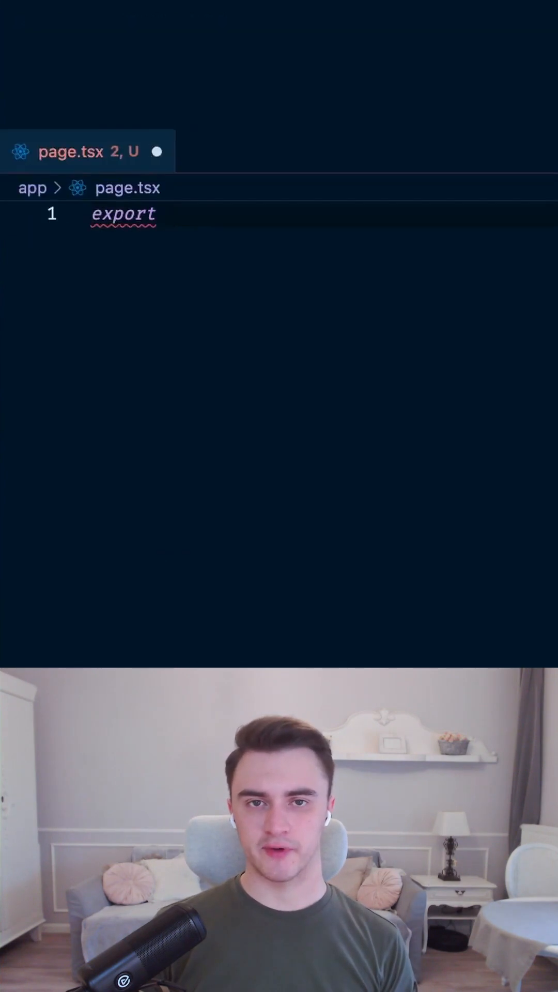
{"action": "type", "text": "default function Page() {\\n  return <div>Hey! I am a home page!</div>\\n}"}
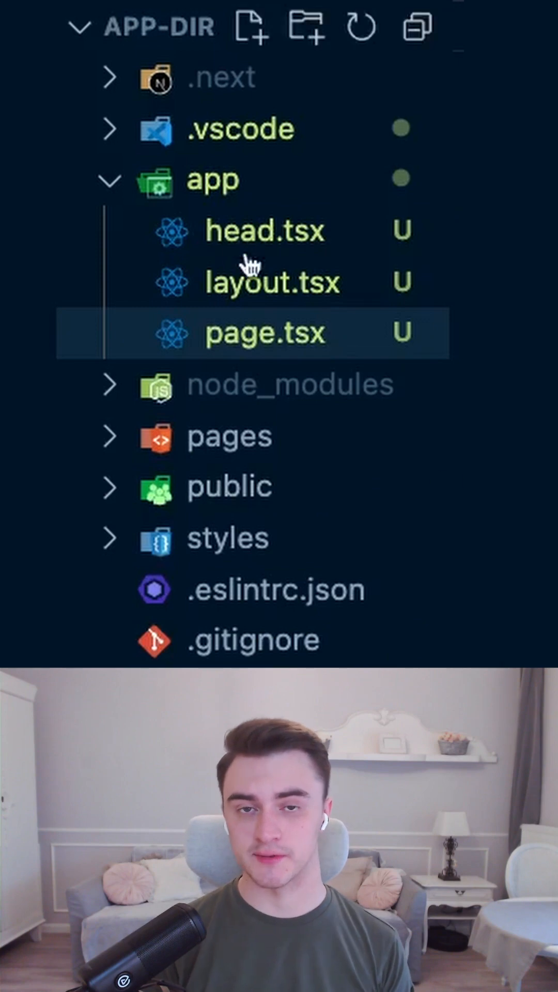
Add page.tsx inside app/woohoo and load localhost:3000/woohoo in the browser
{"action": "left_click", "coordinate": [276, 282]}
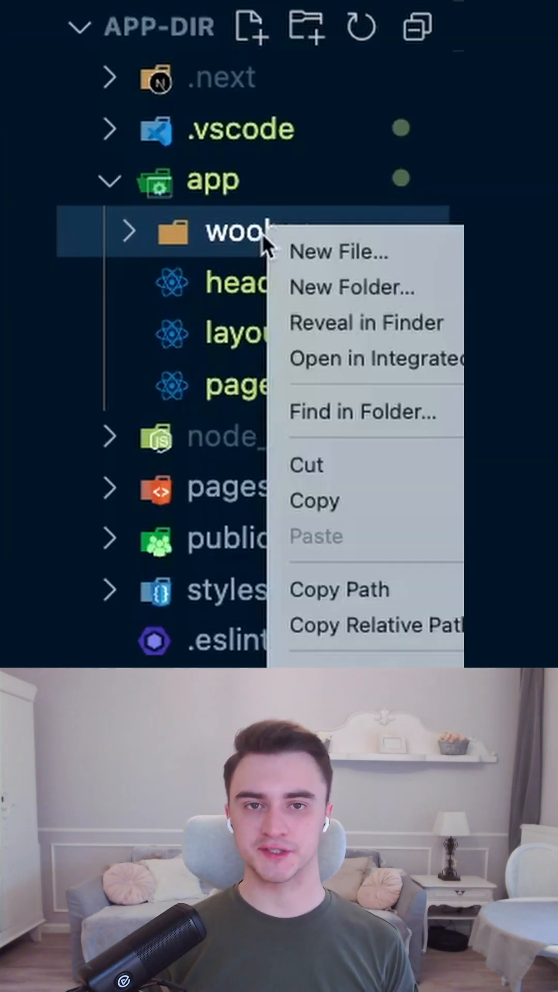
{"action": "left_click", "coordinate": [337, 253]}
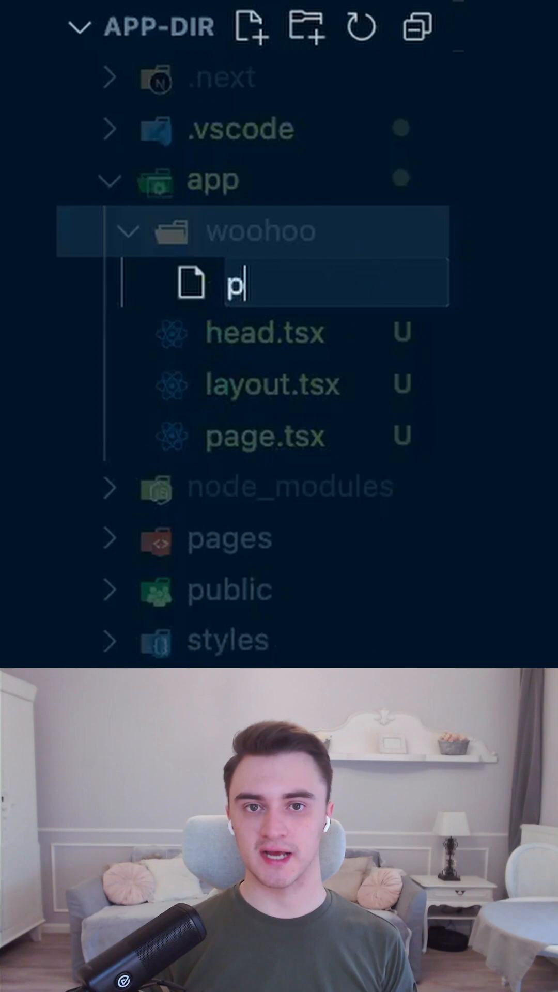
{"action": "type", "text": "age.ts"}
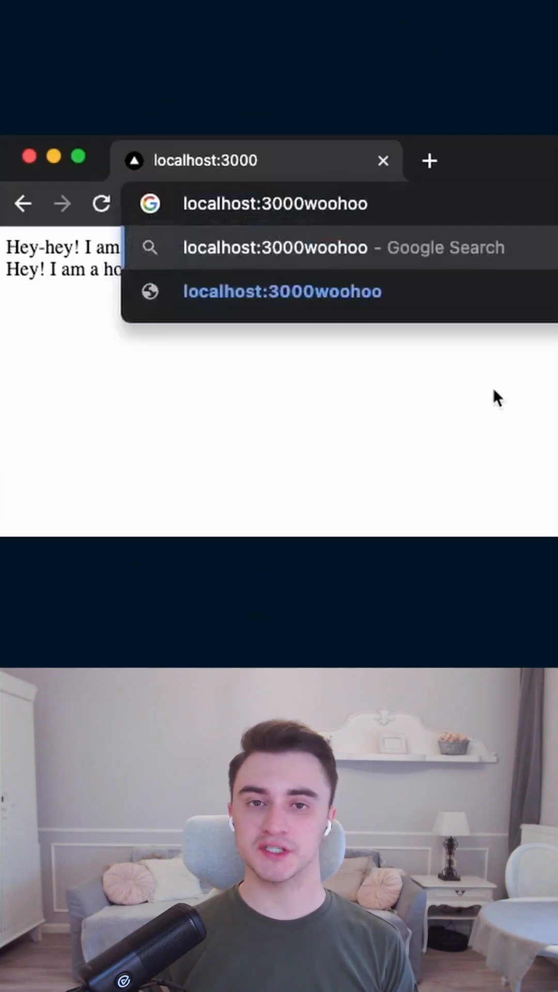
{"action": "key", "text": "Enter"}
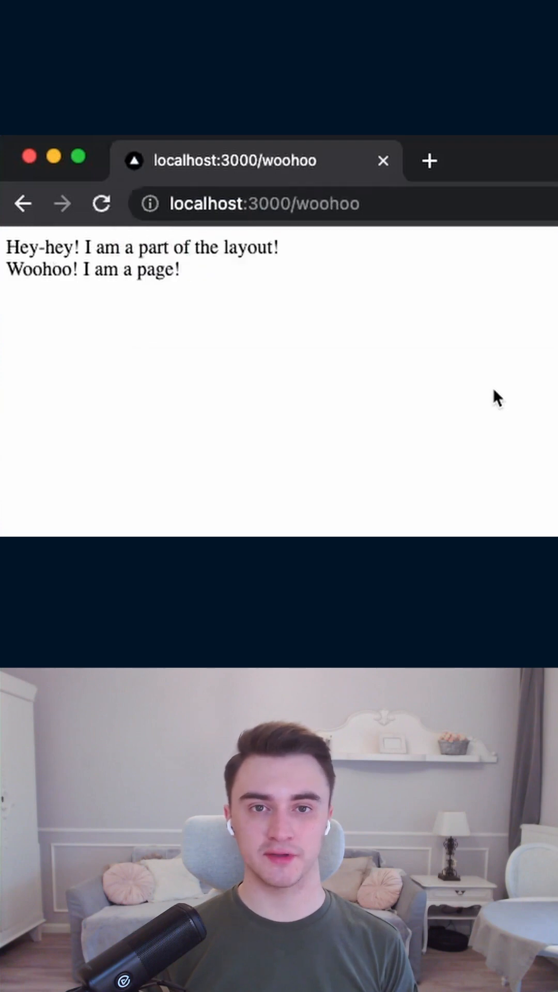